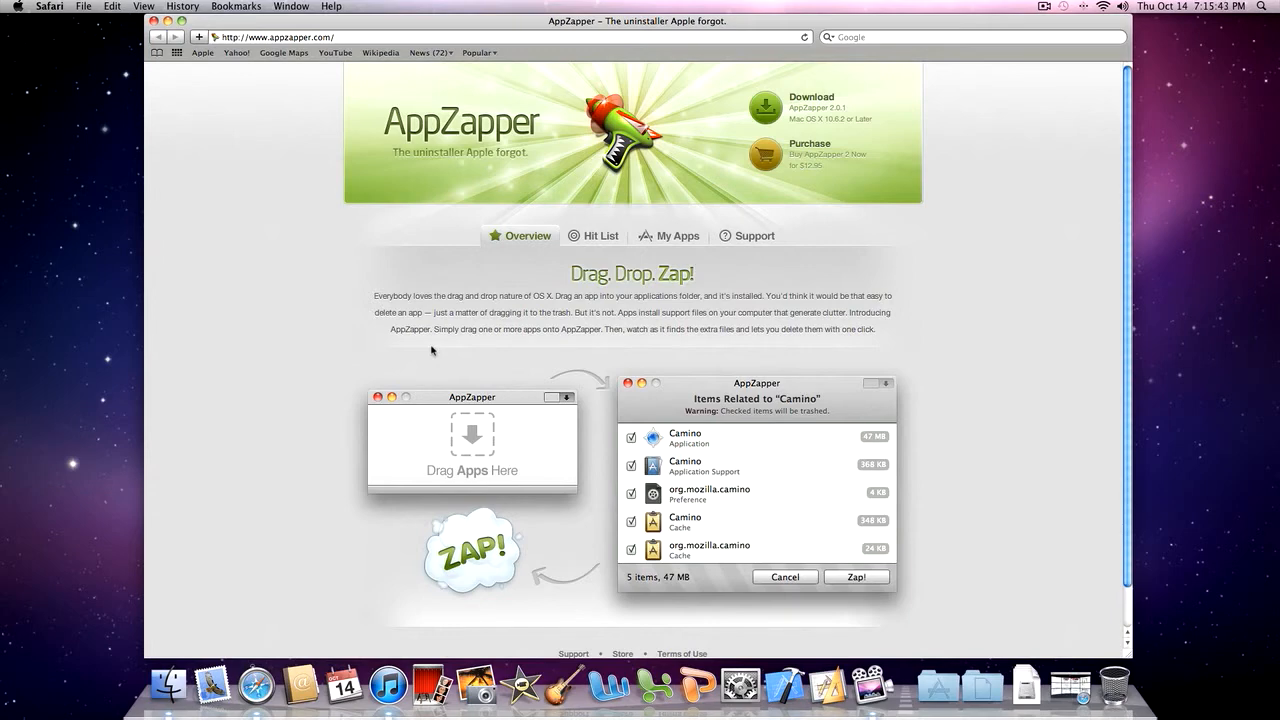
pyautogui.moveTo(330, 314)
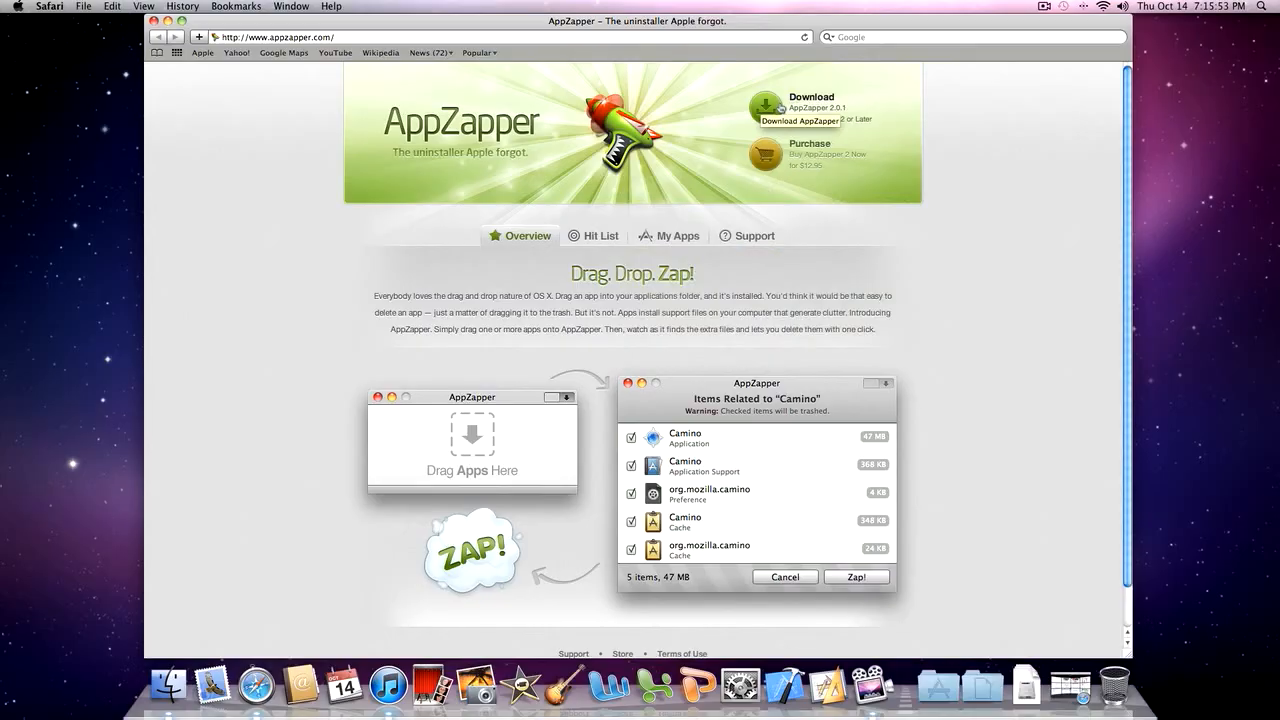
pyautogui.moveTo(955, 465)
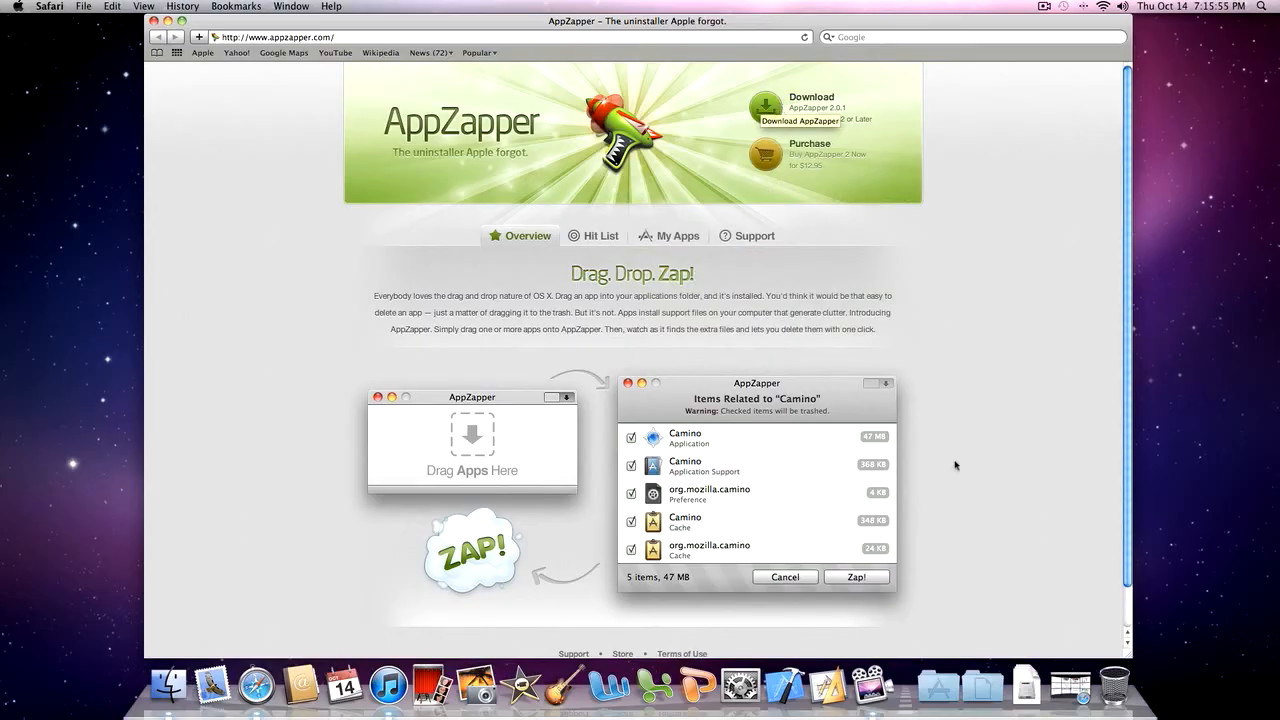
# Download AppZapper from appzapper.com and launch it to show the empty Drag Apps Here window.
pyautogui.click(938, 686)
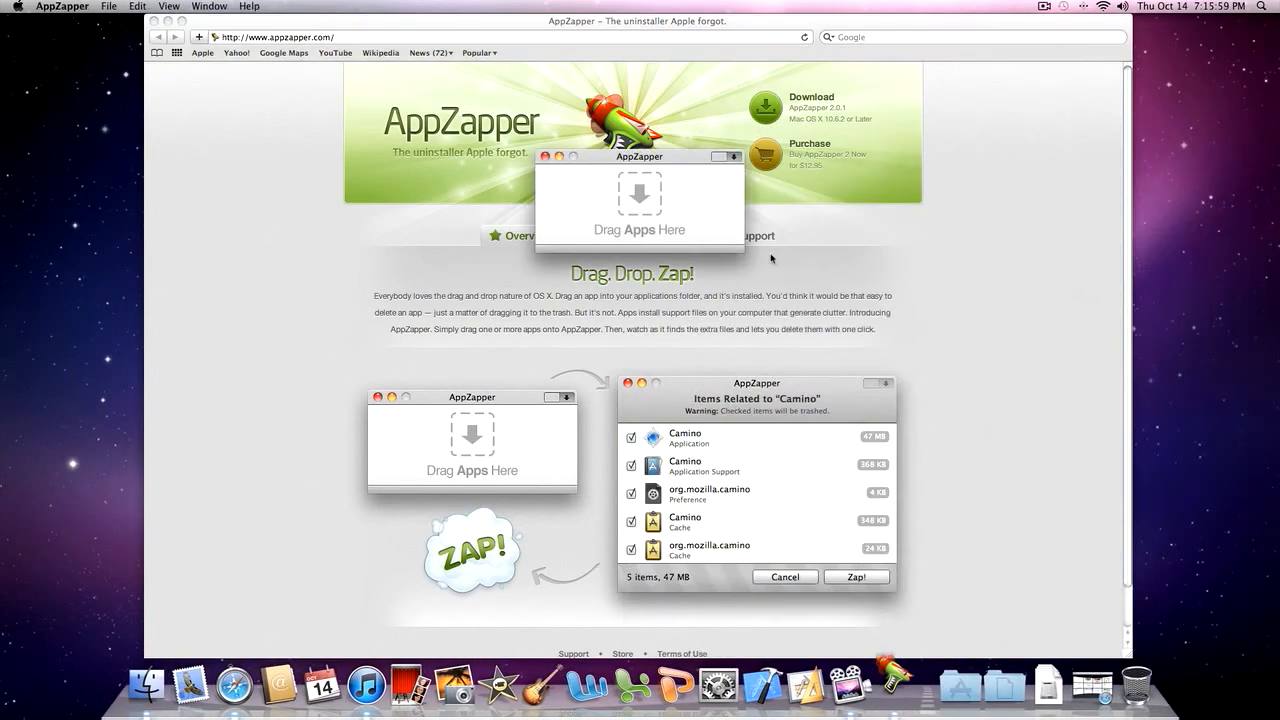
pyautogui.moveTo(584, 168)
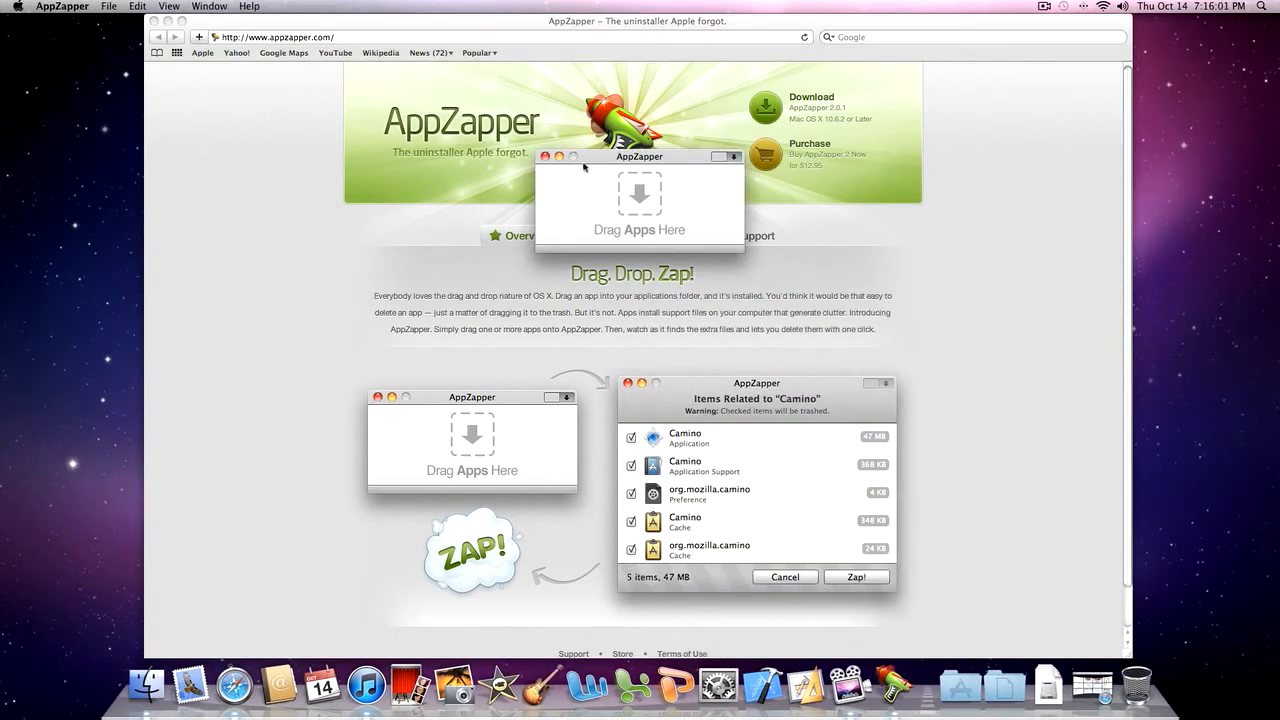